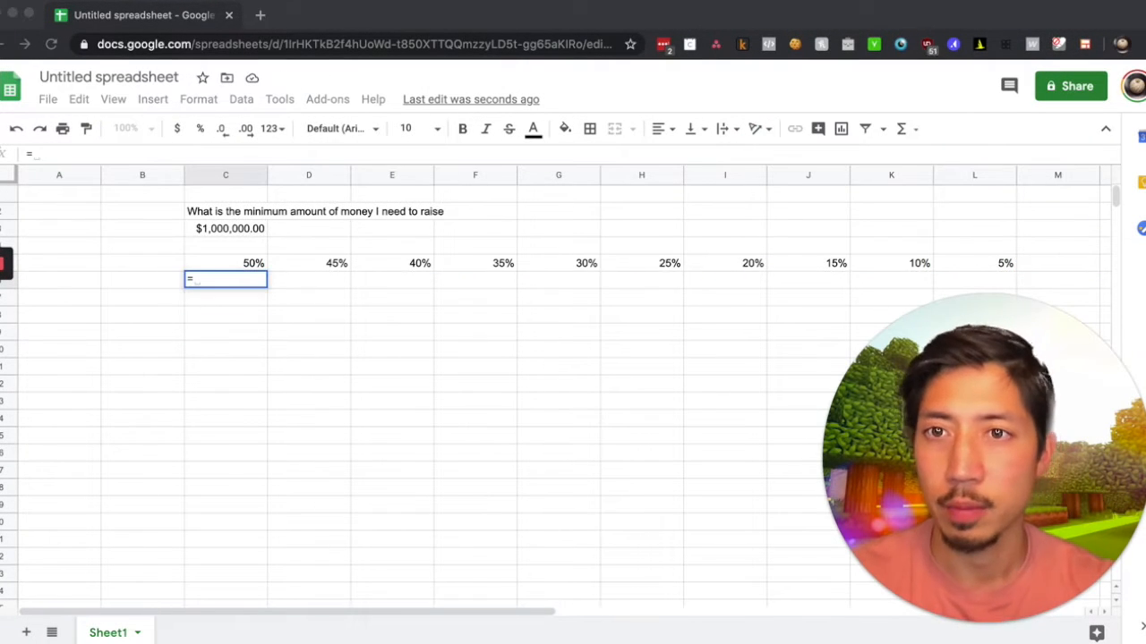
- Search 'Valuation' in the Dilution Tool workbook and switch to the 'Copy of Welcome!' tab
type("Valuation")
type("=$C11")
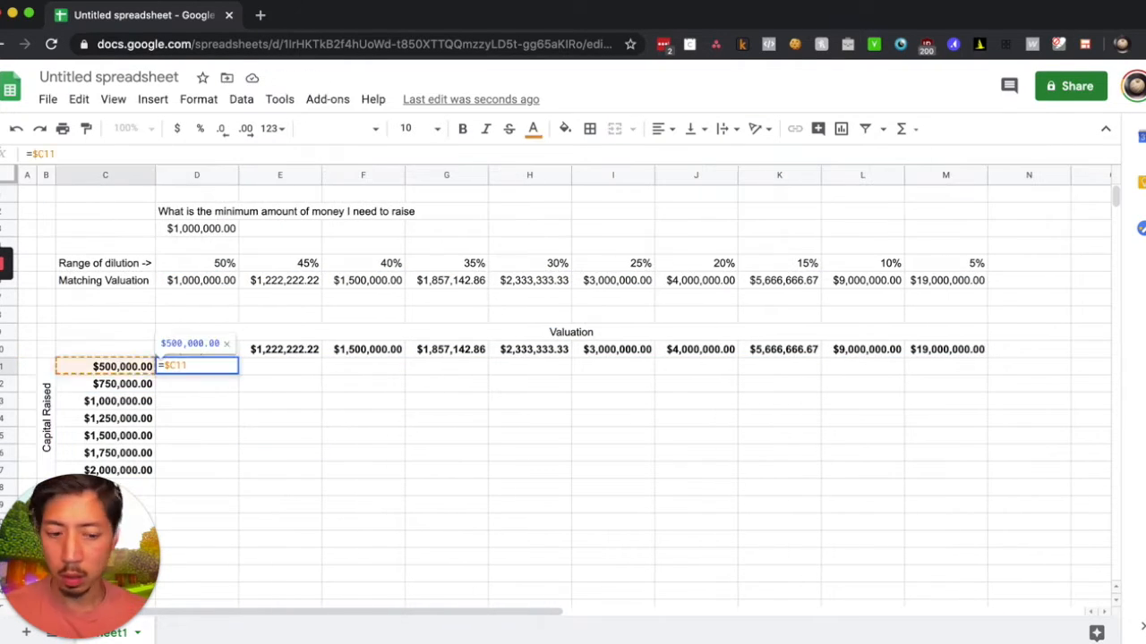
key("Enter")
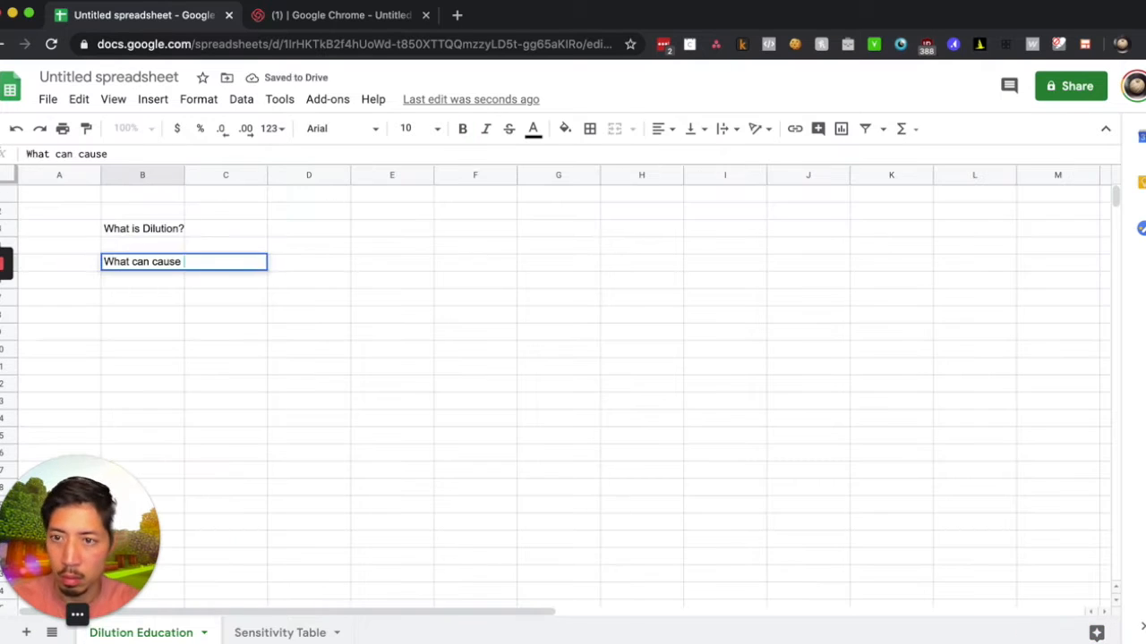
left_click(142, 632)
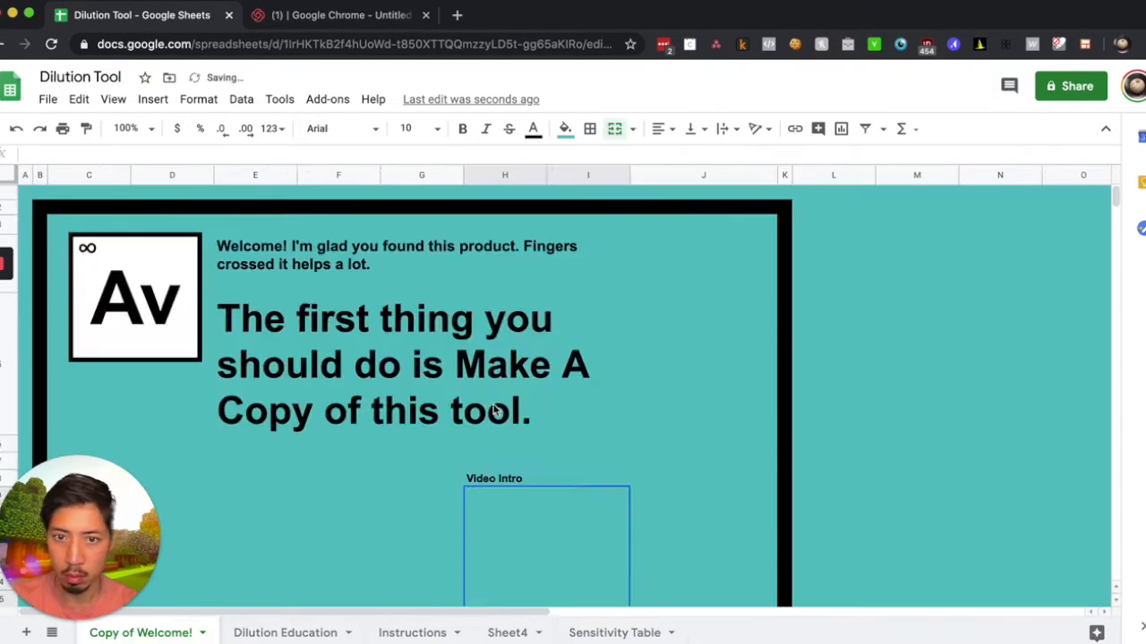
left_click(285, 632)
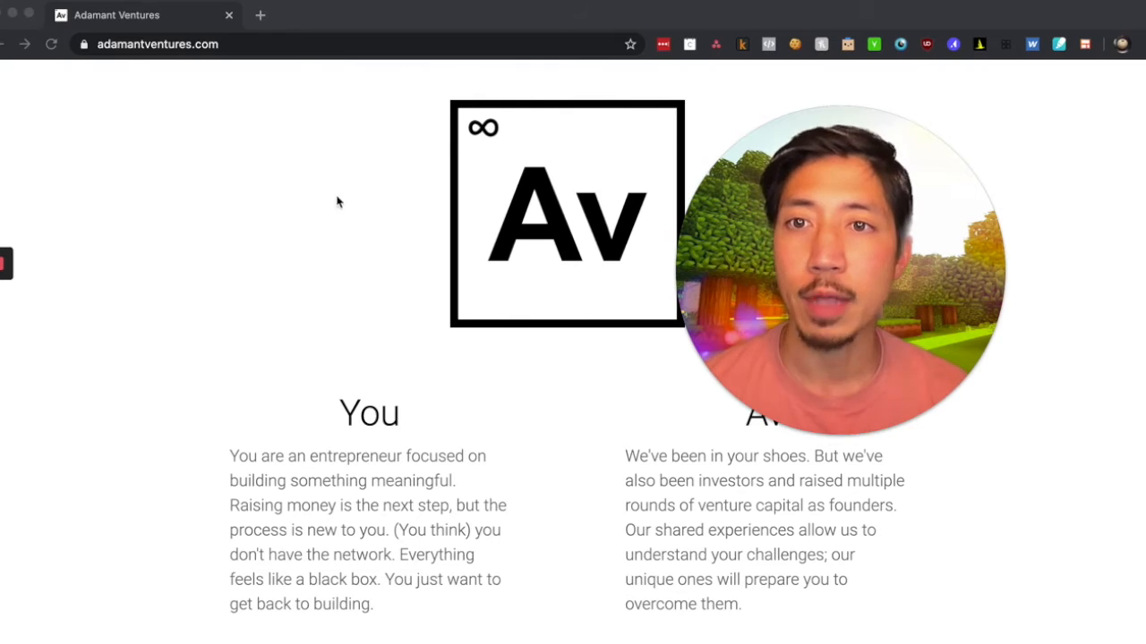
mouse_move(327, 246)
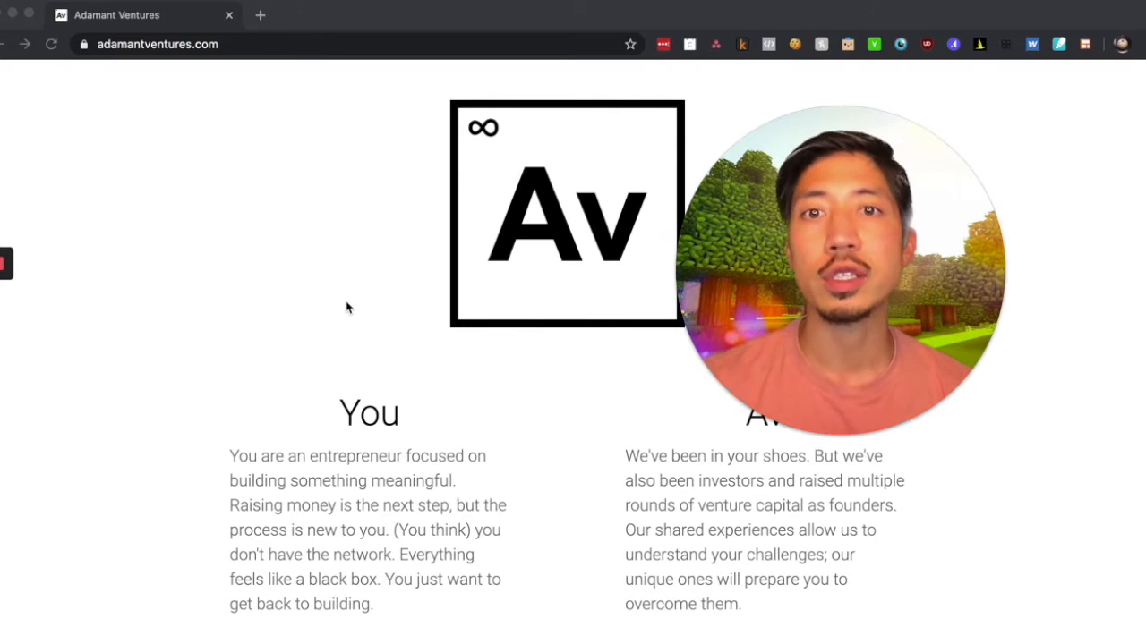
mouse_move(348, 312)
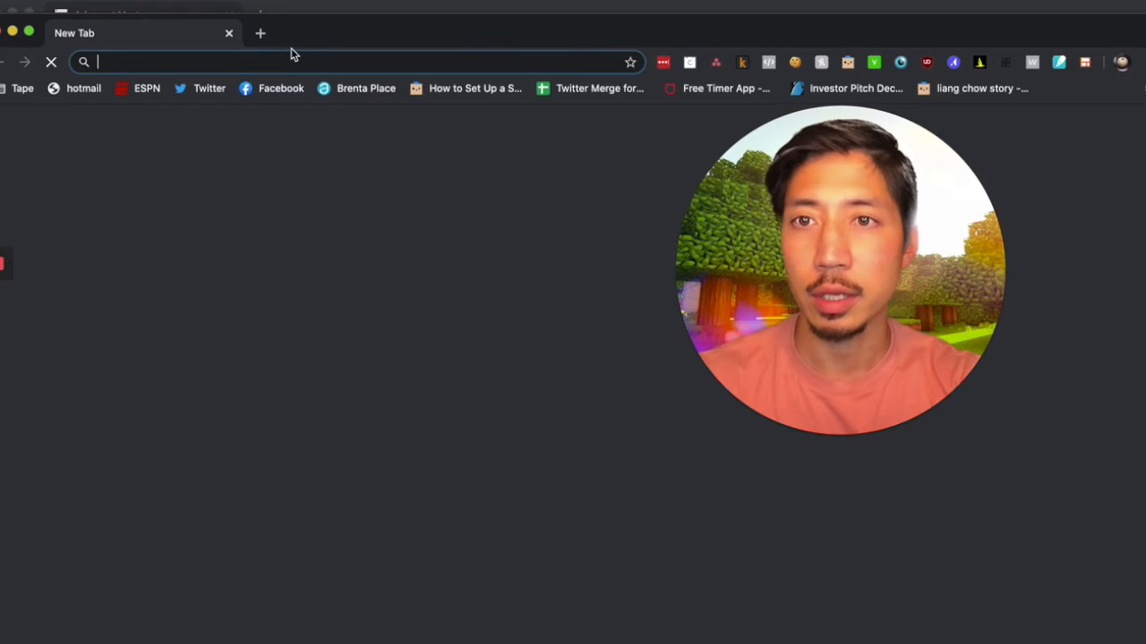
- Create a new blank spreadsheet via sheets.new
type("sheets.new")
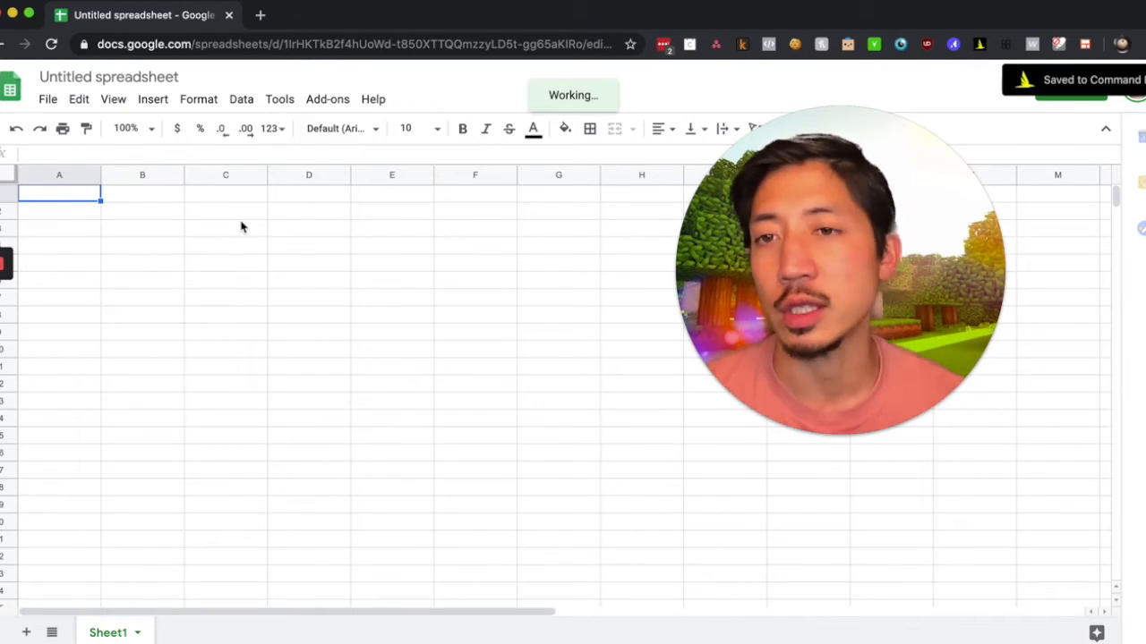
- Label C2 'What is the minimum amount of money I need to raise' and enter 1 in C3
left_click(225, 211)
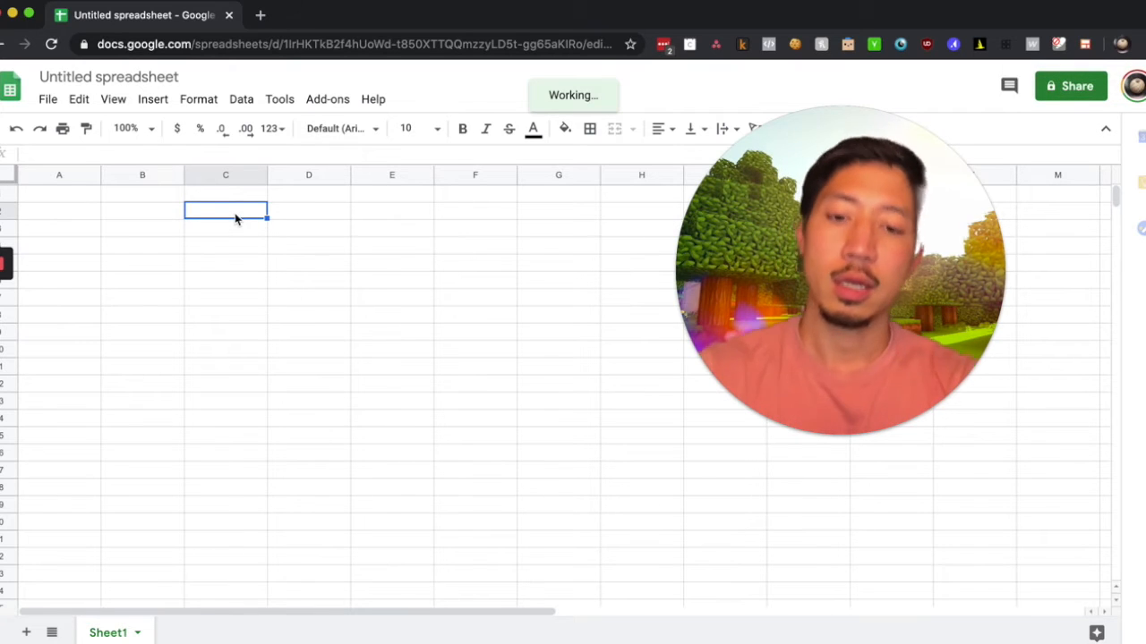
type("What is the minimum amount of")
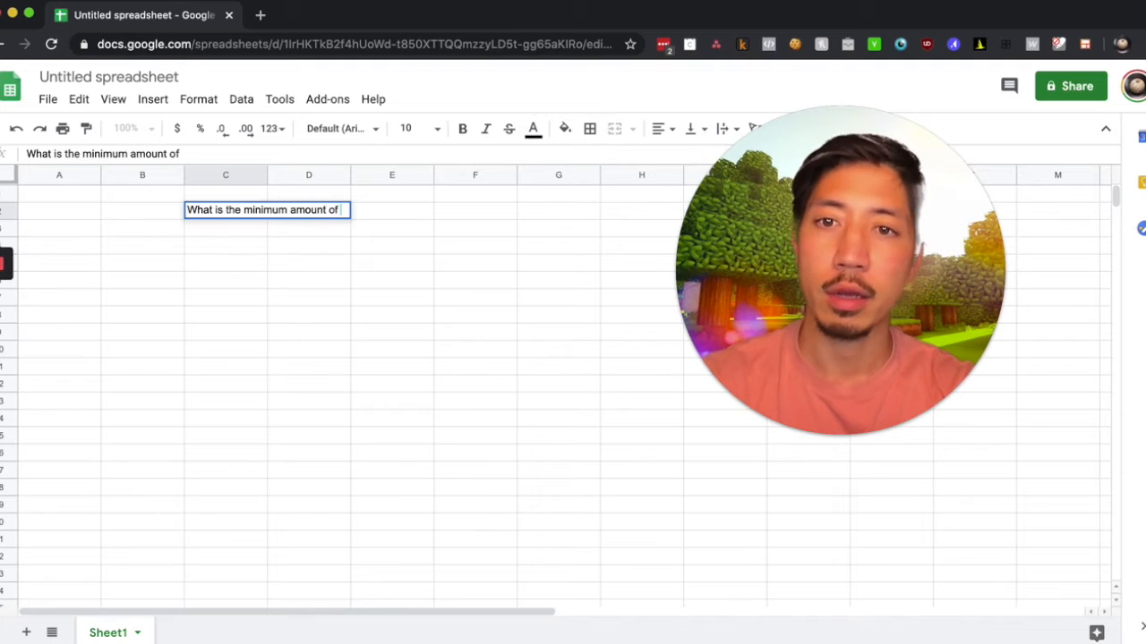
type("money")
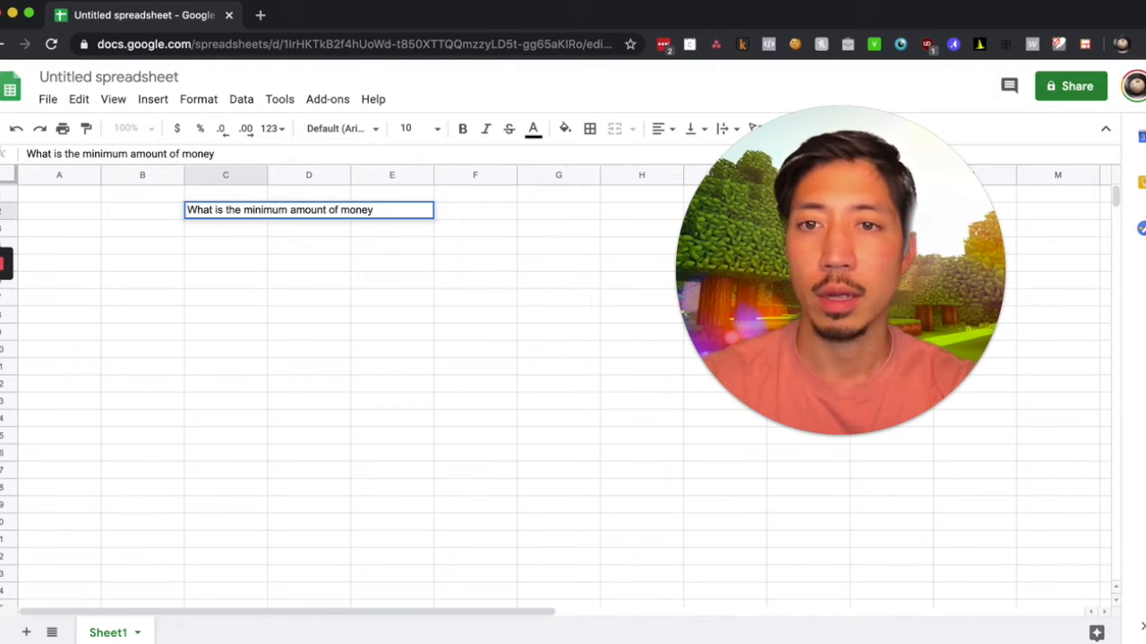
key("Enter")
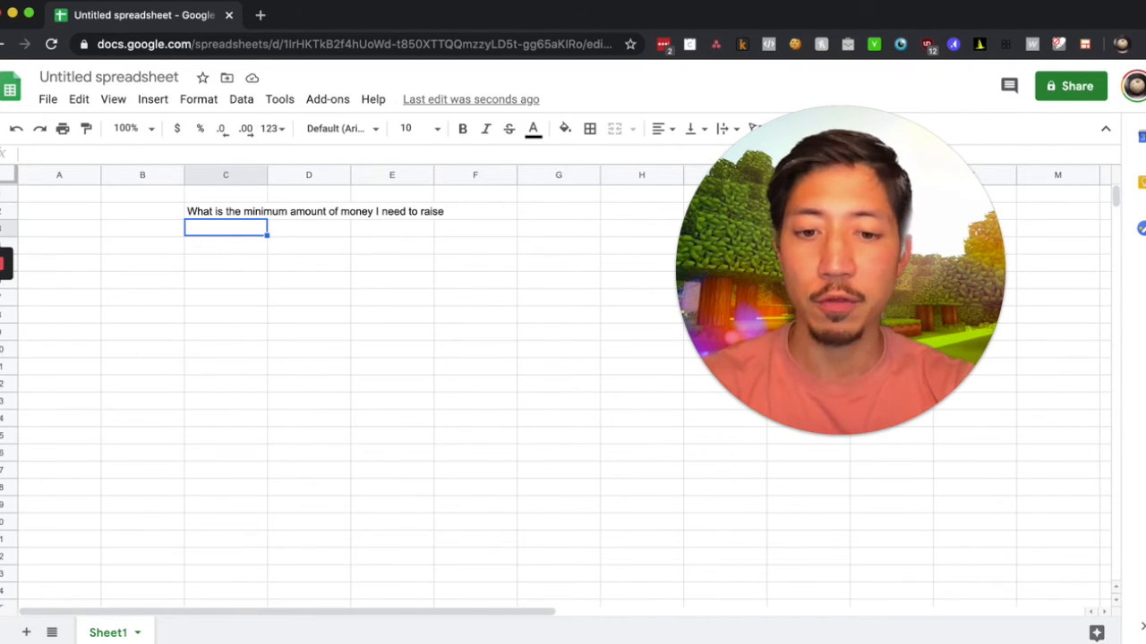
type("1")
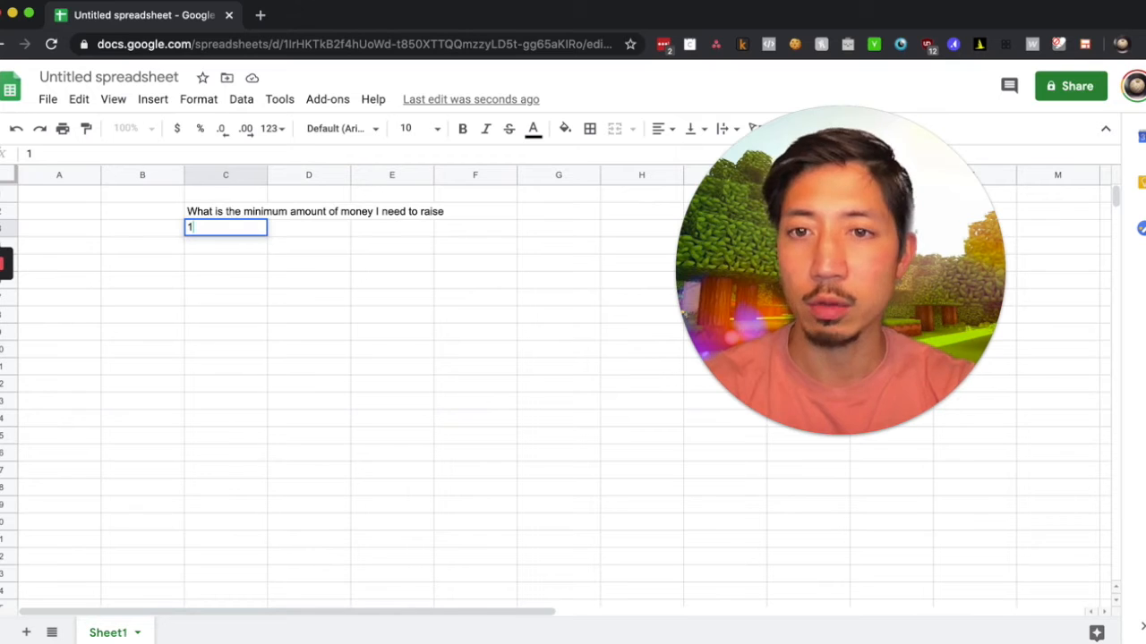
key("Enter")
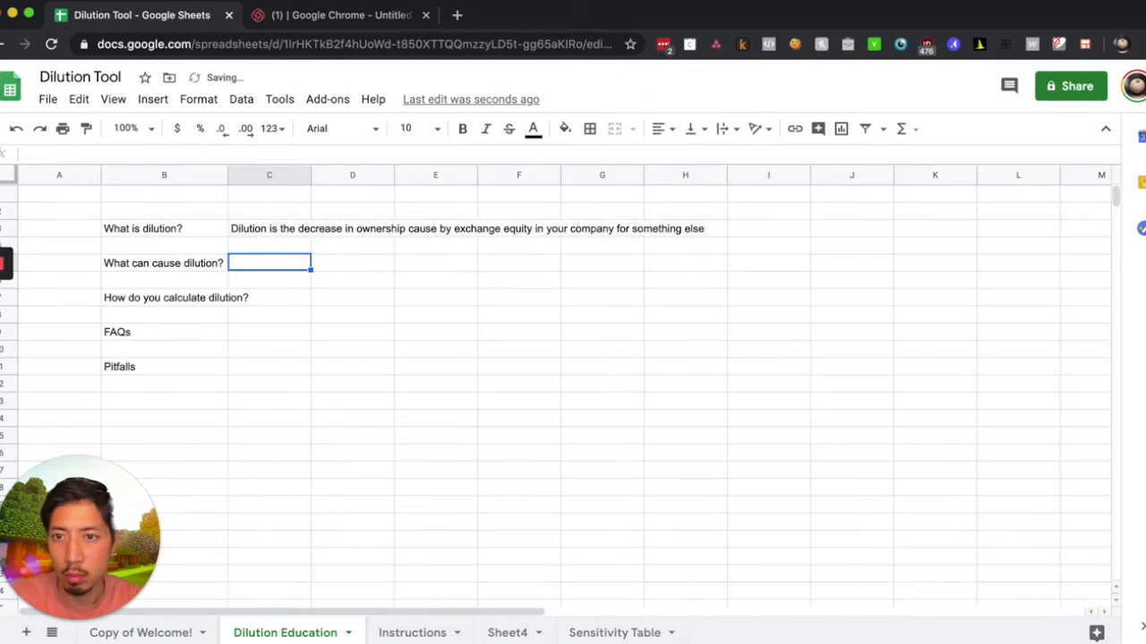
left_click(612, 632)
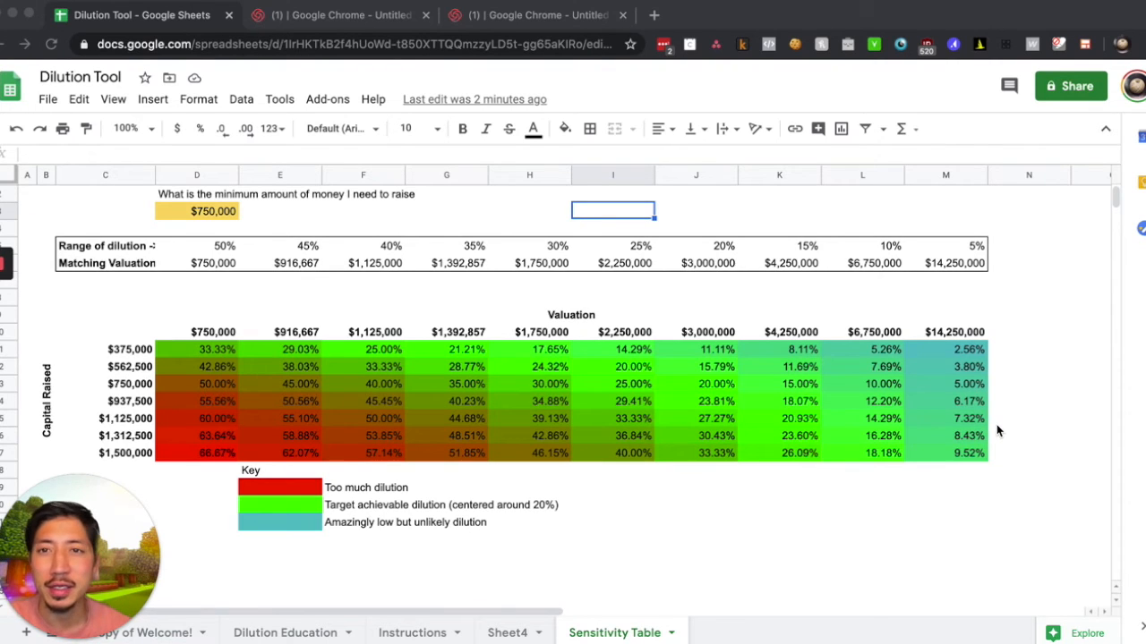
mouse_move(776, 409)
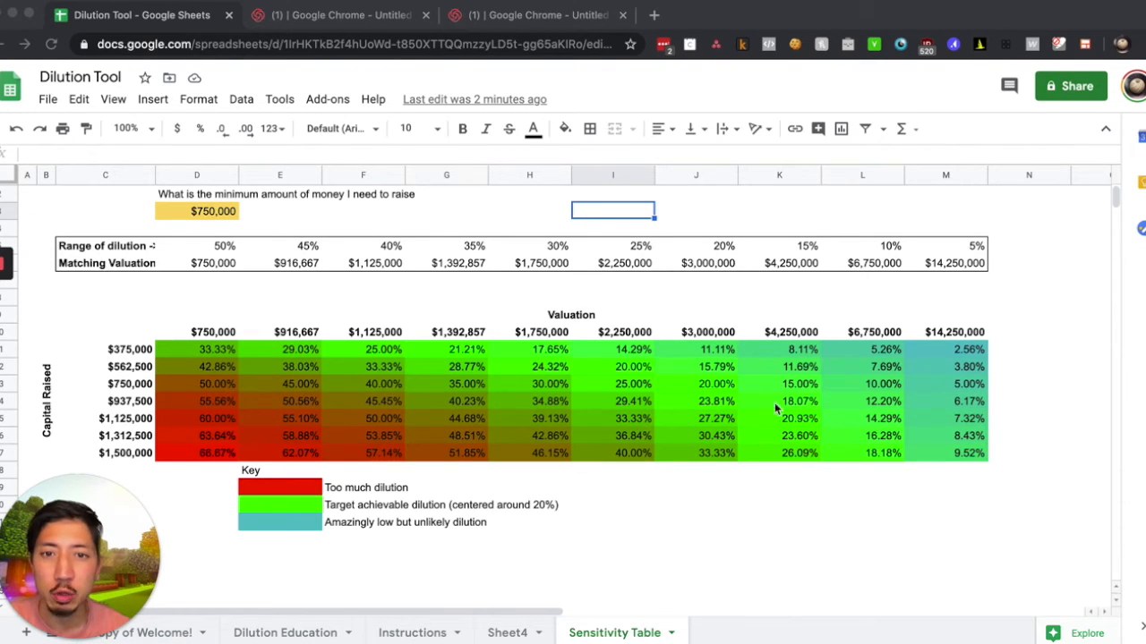
mouse_move(313, 267)
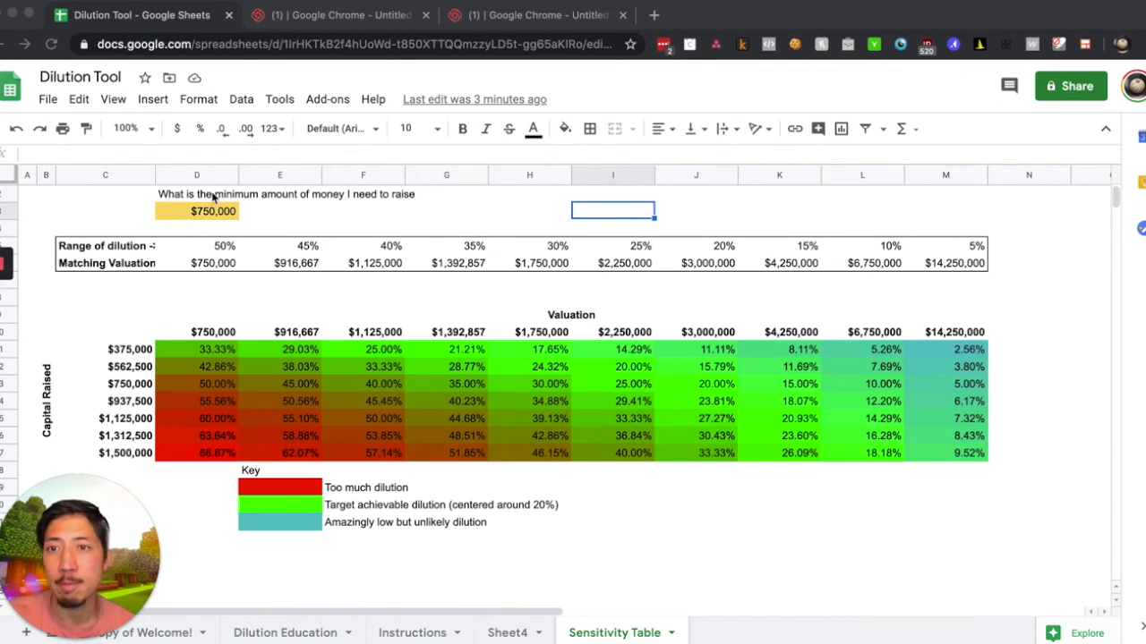
mouse_move(230, 221)
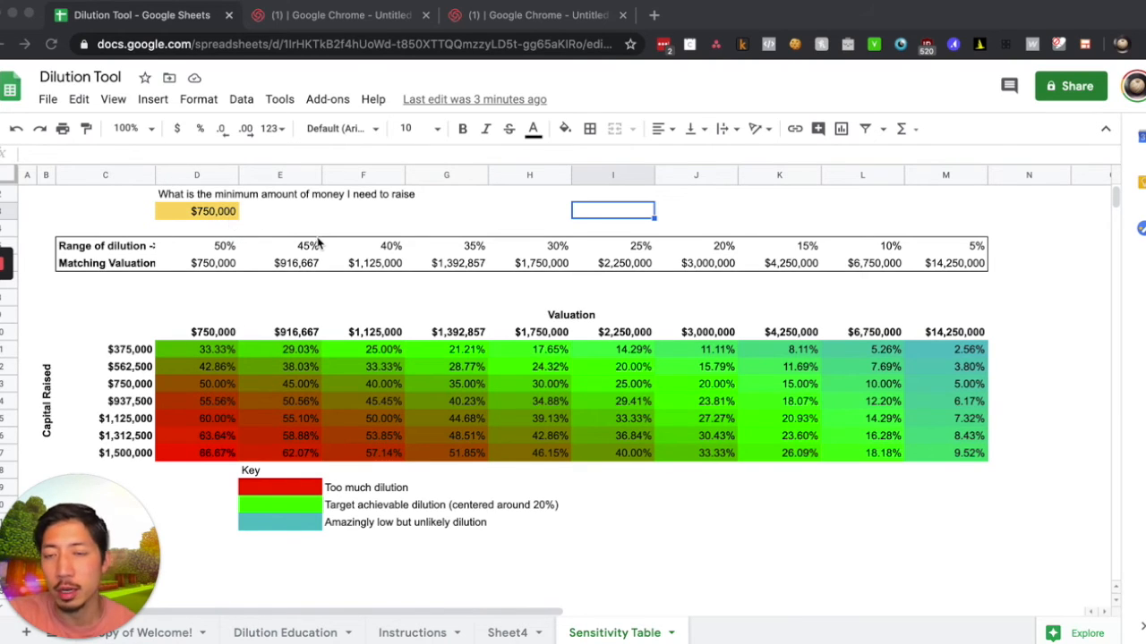
mouse_move(508, 250)
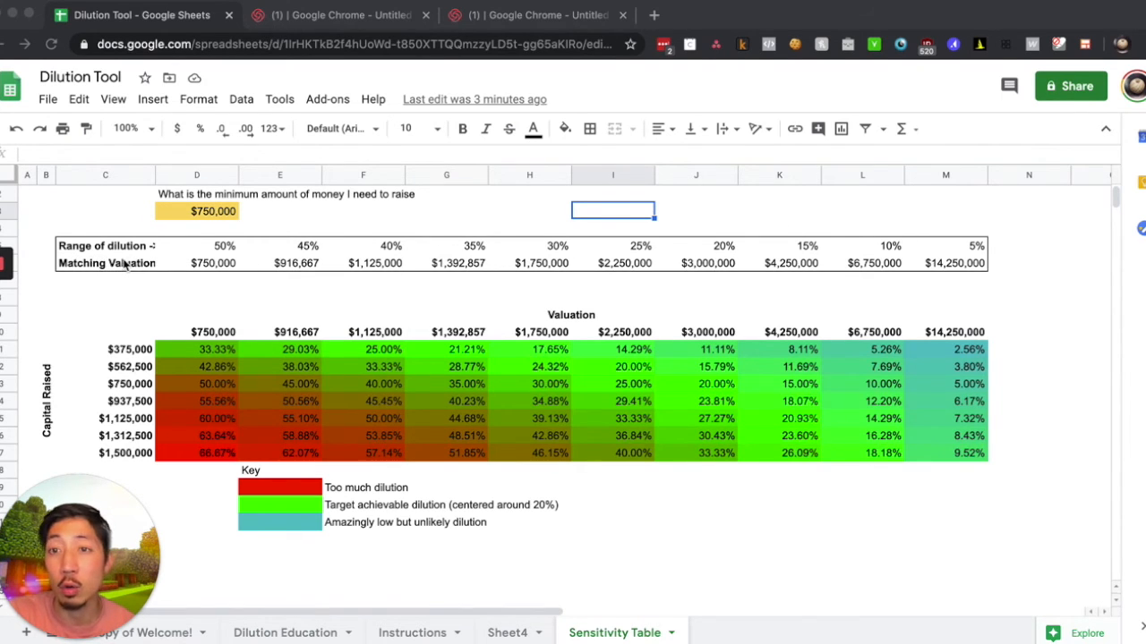
mouse_move(215, 195)
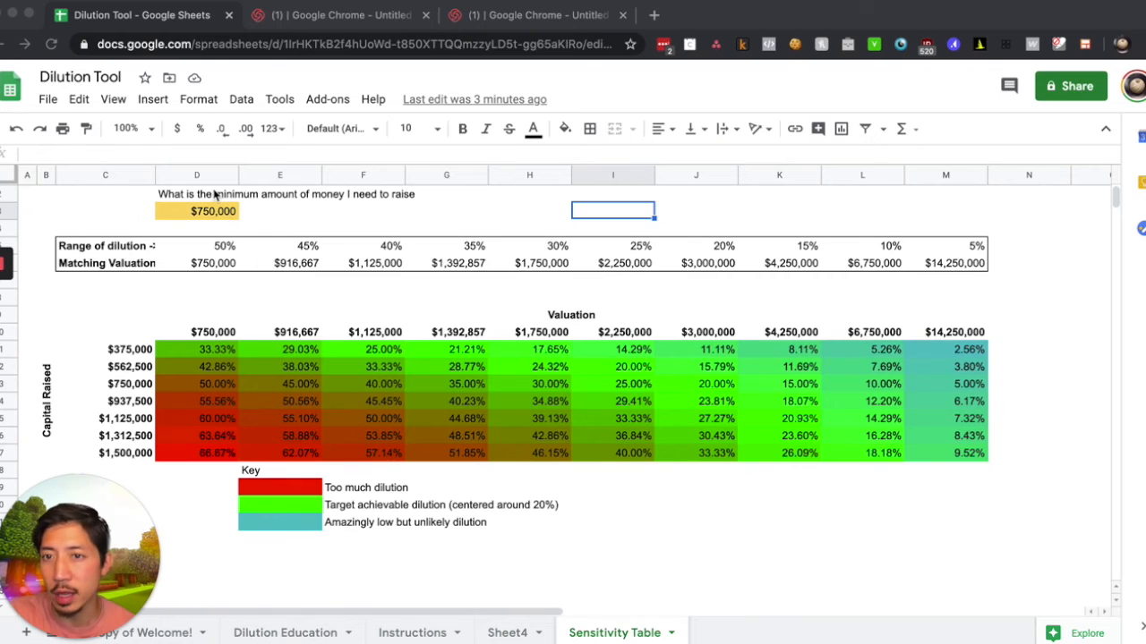
mouse_move(238, 278)
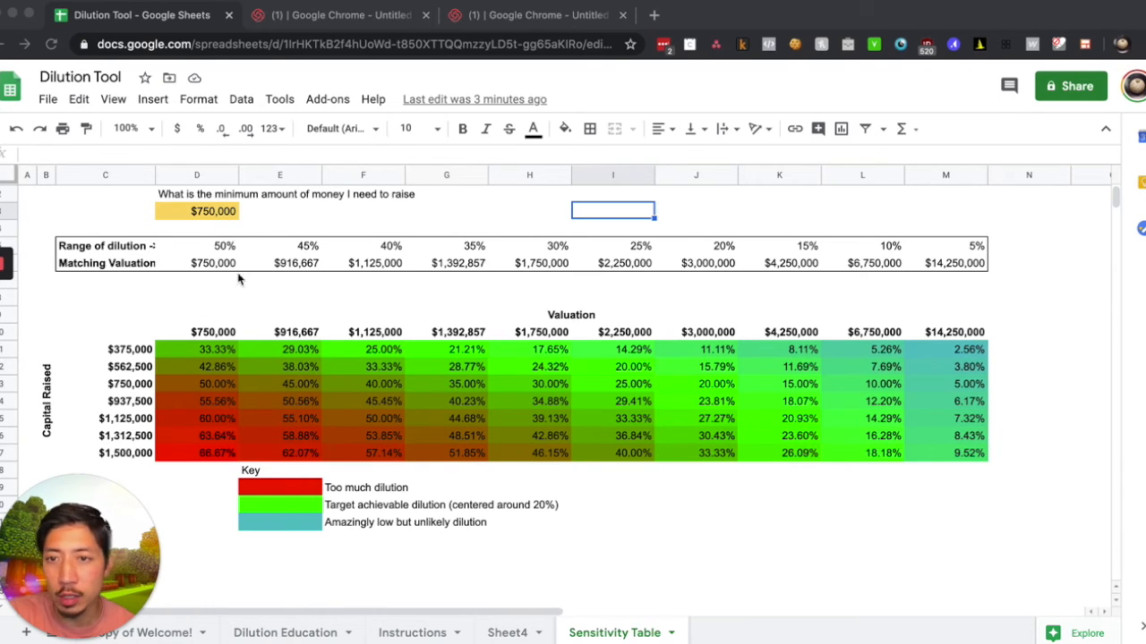
mouse_move(186, 349)
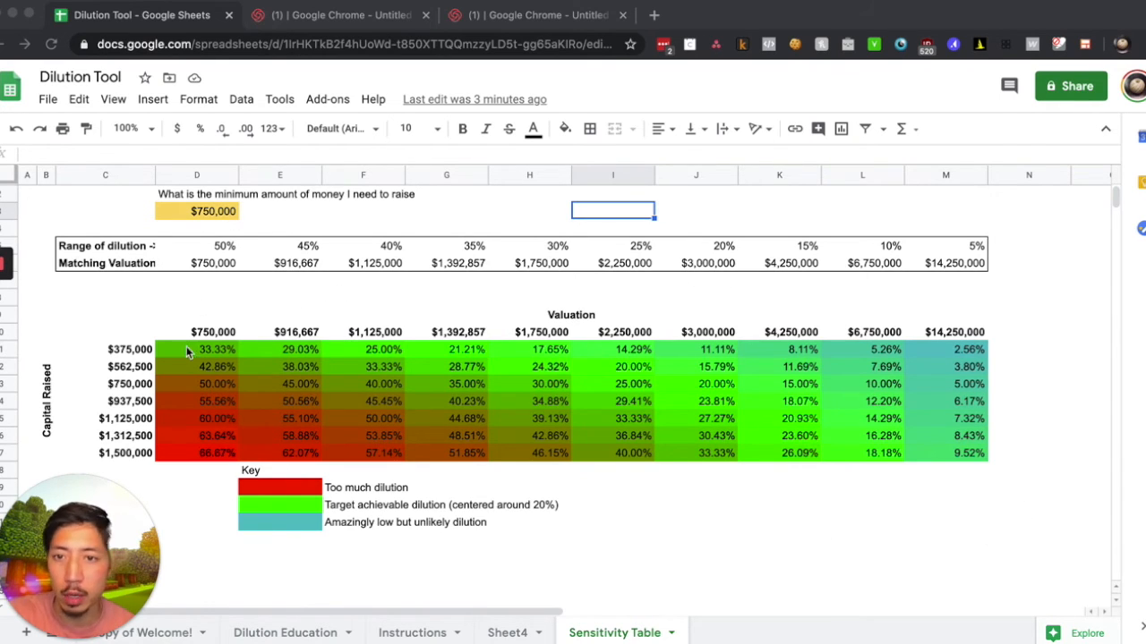
mouse_move(273, 489)
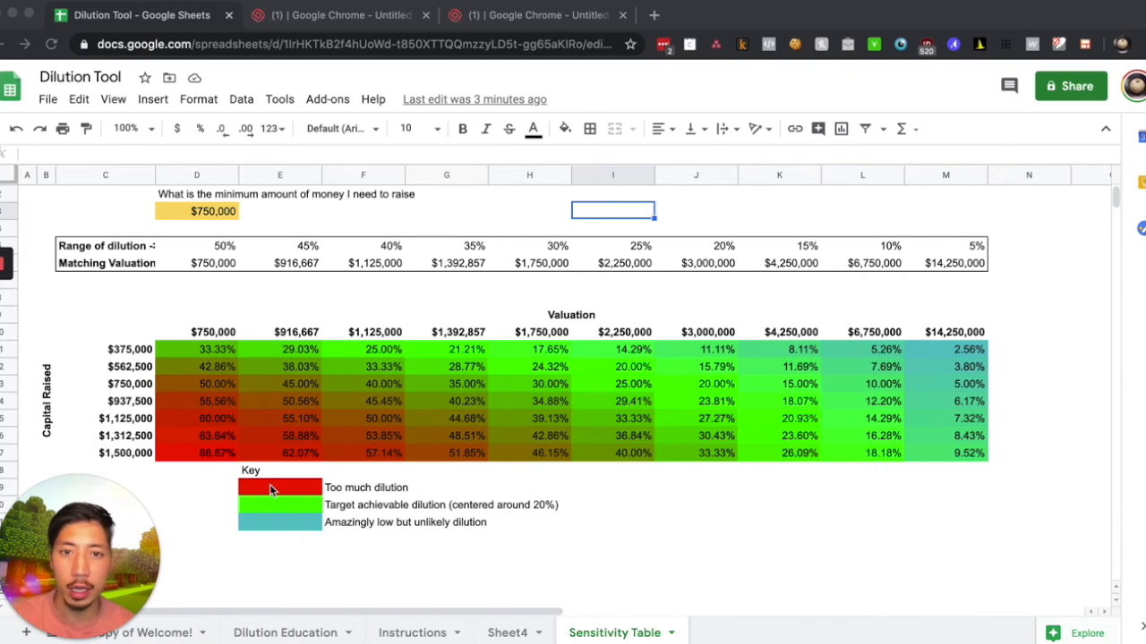
mouse_move(590, 518)
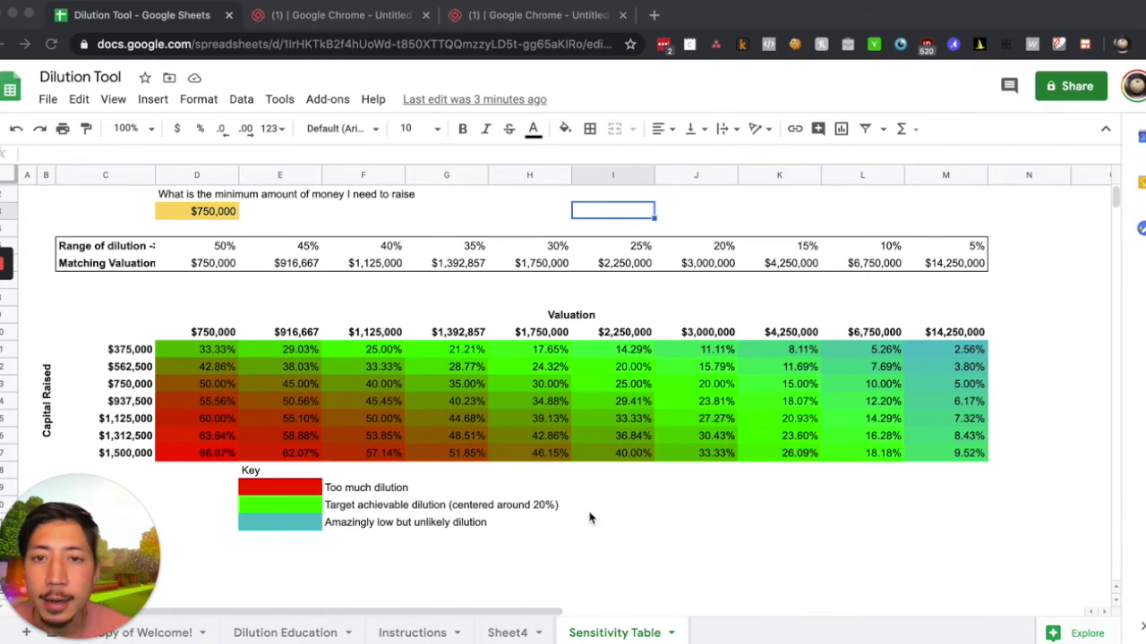
mouse_move(228, 380)
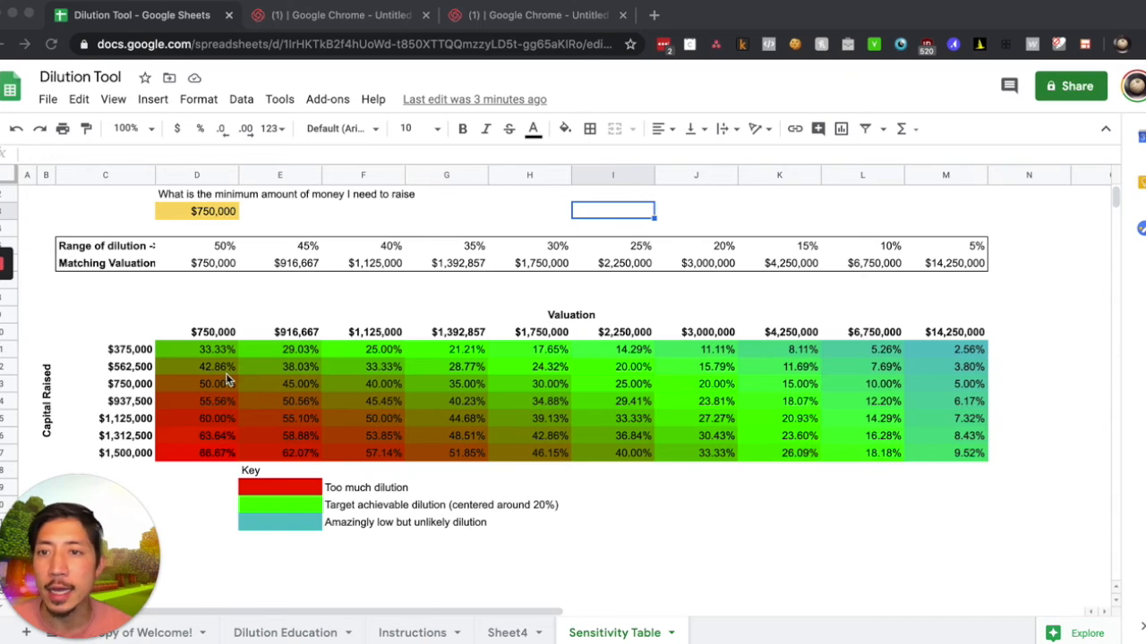
mouse_move(738, 424)
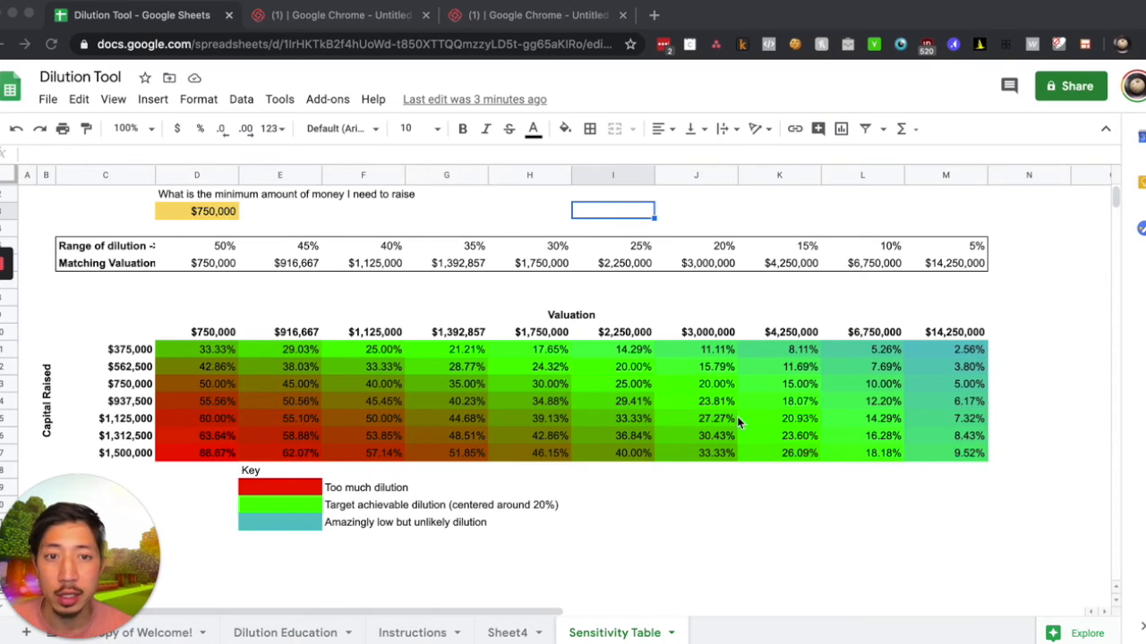
mouse_move(800, 395)
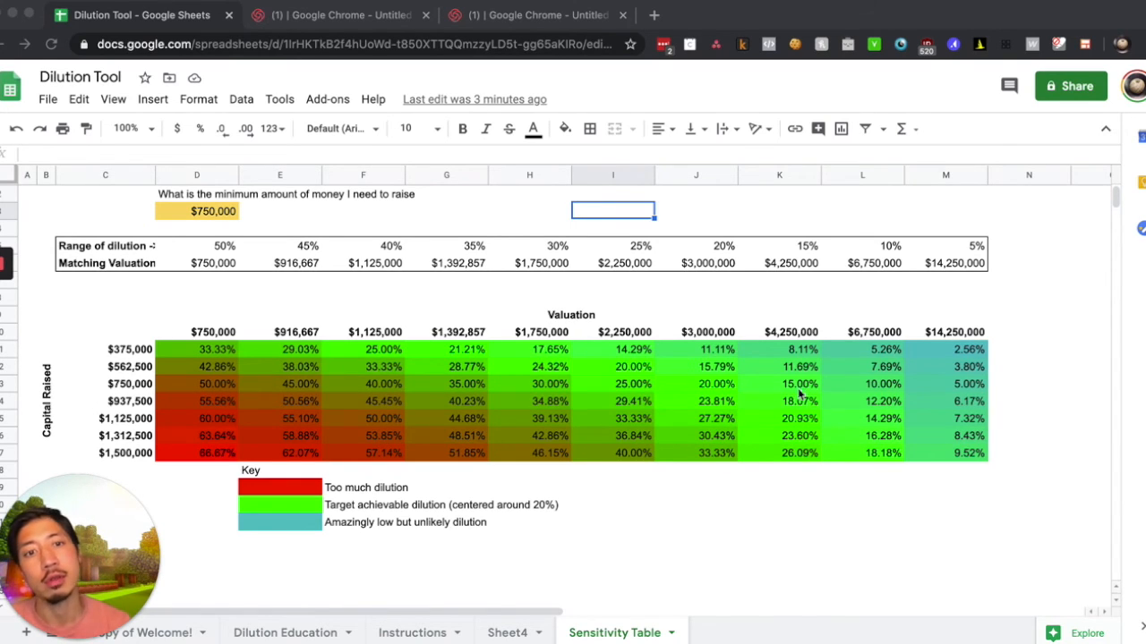
mouse_move(902, 417)
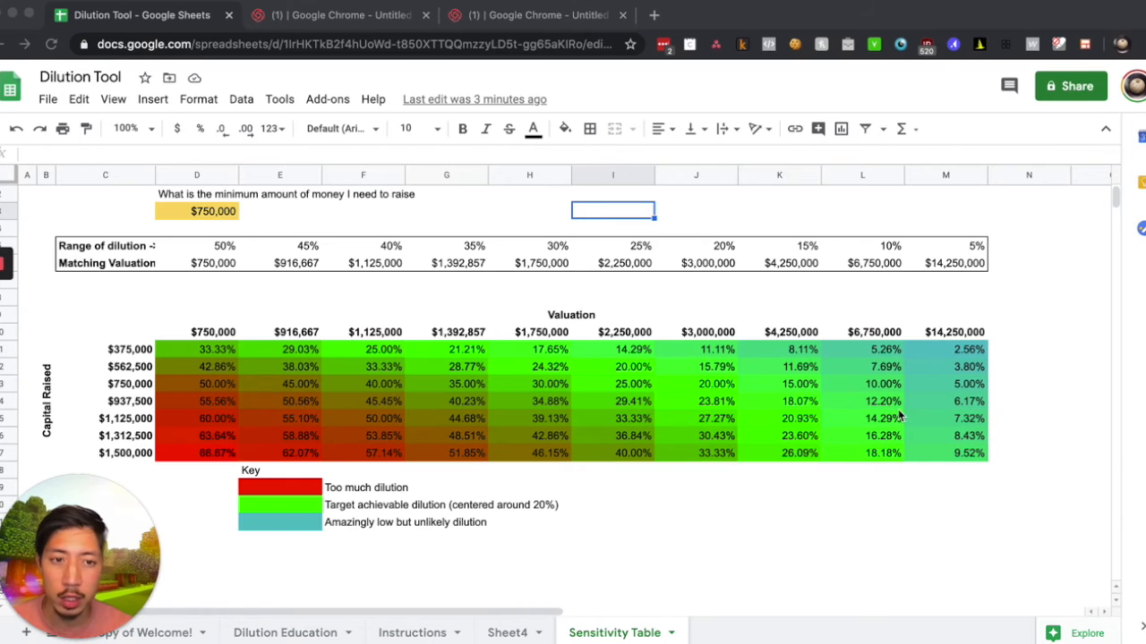
mouse_move(849, 394)
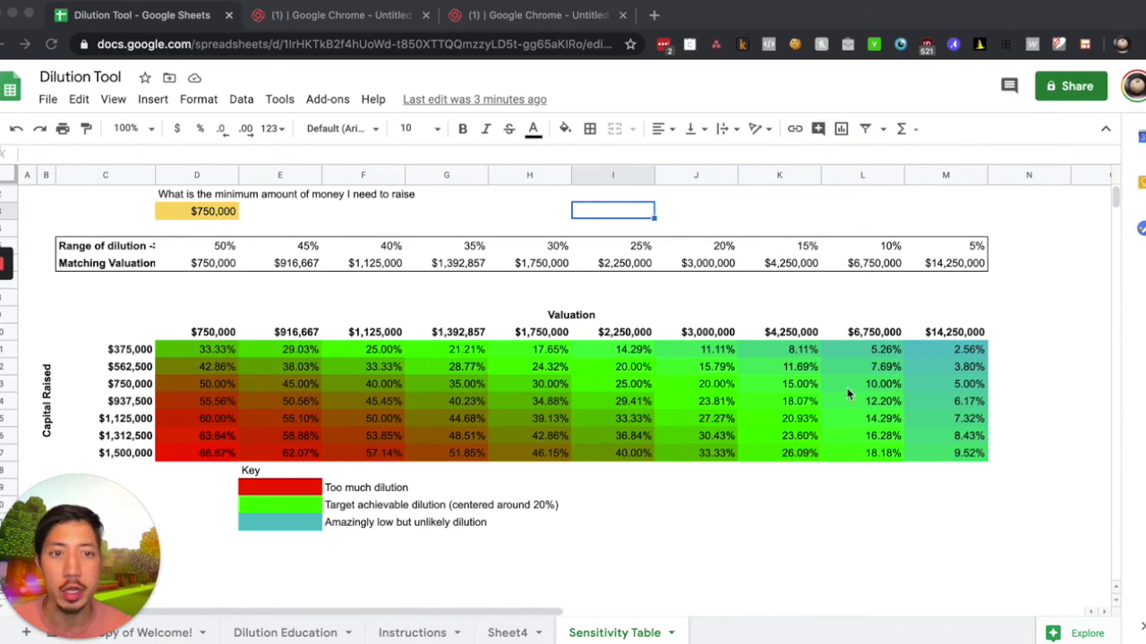
mouse_move(222, 455)
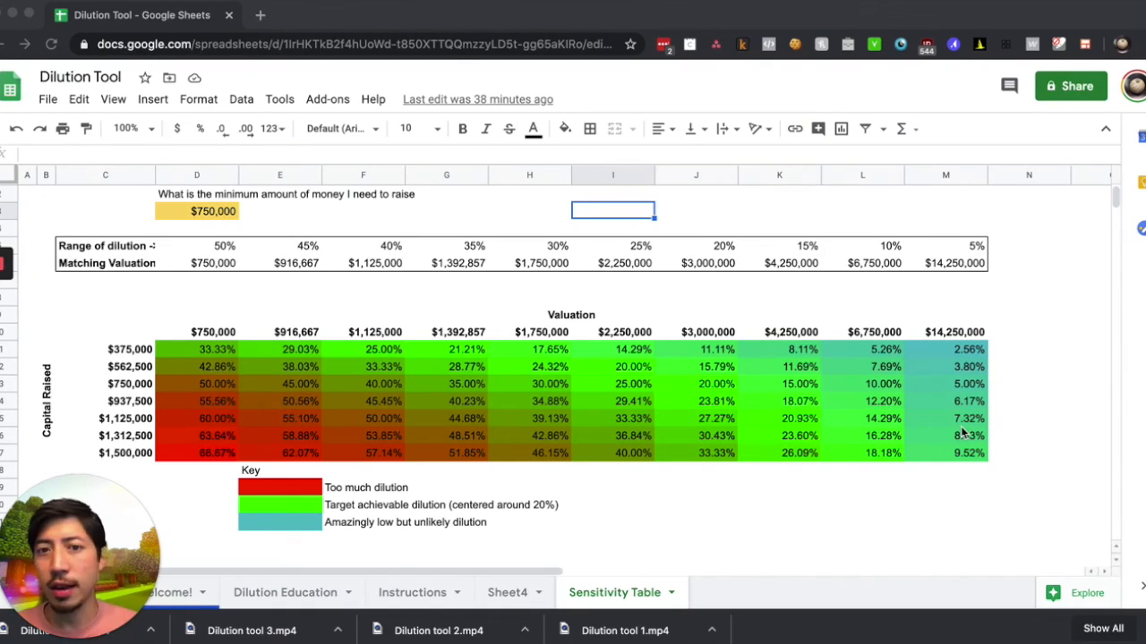
mouse_move(877, 436)
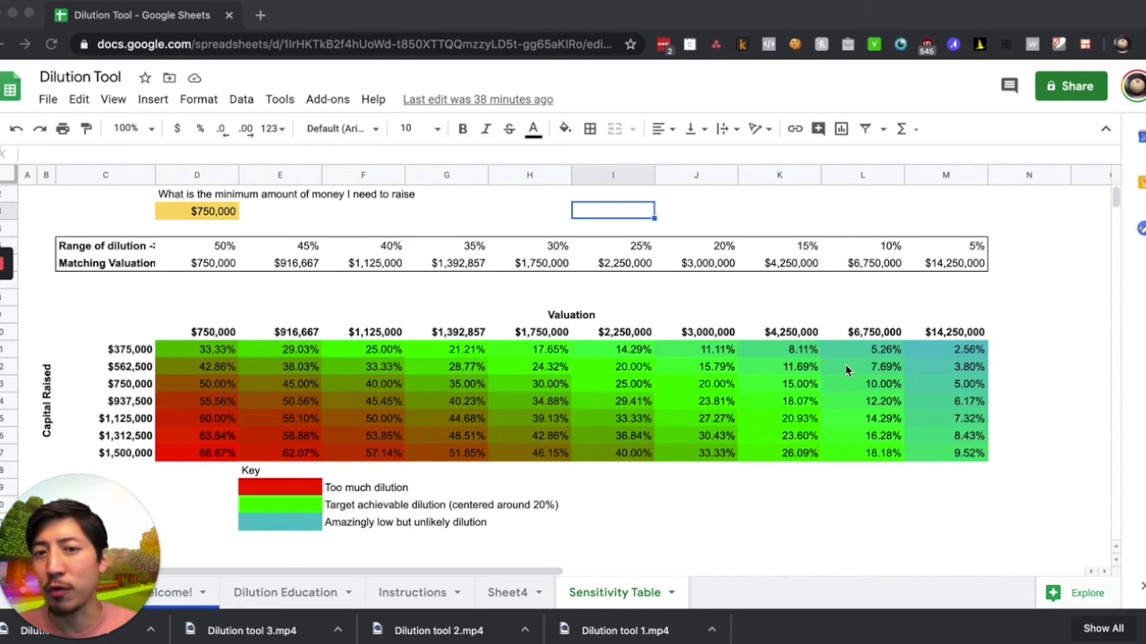
mouse_move(1041, 300)
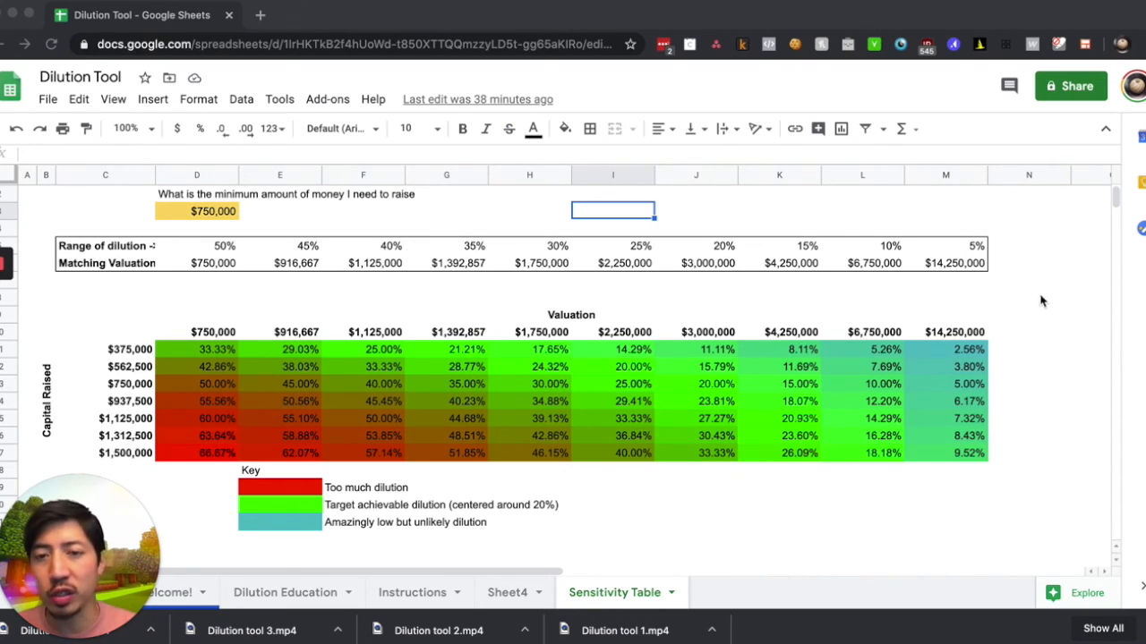
mouse_move(1018, 300)
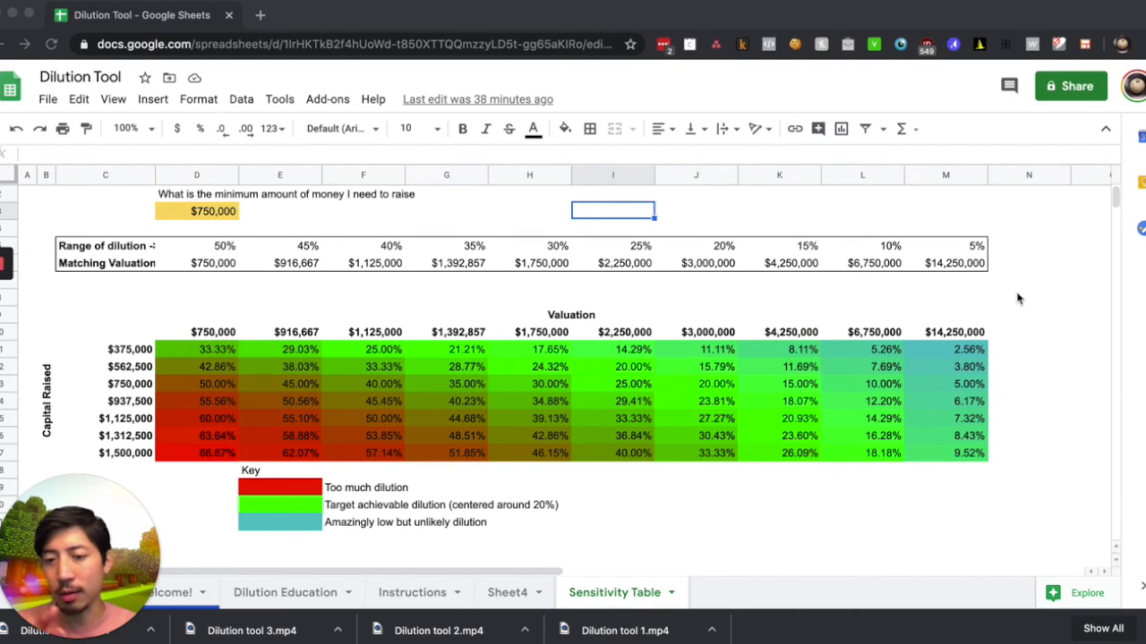
mouse_move(1022, 284)
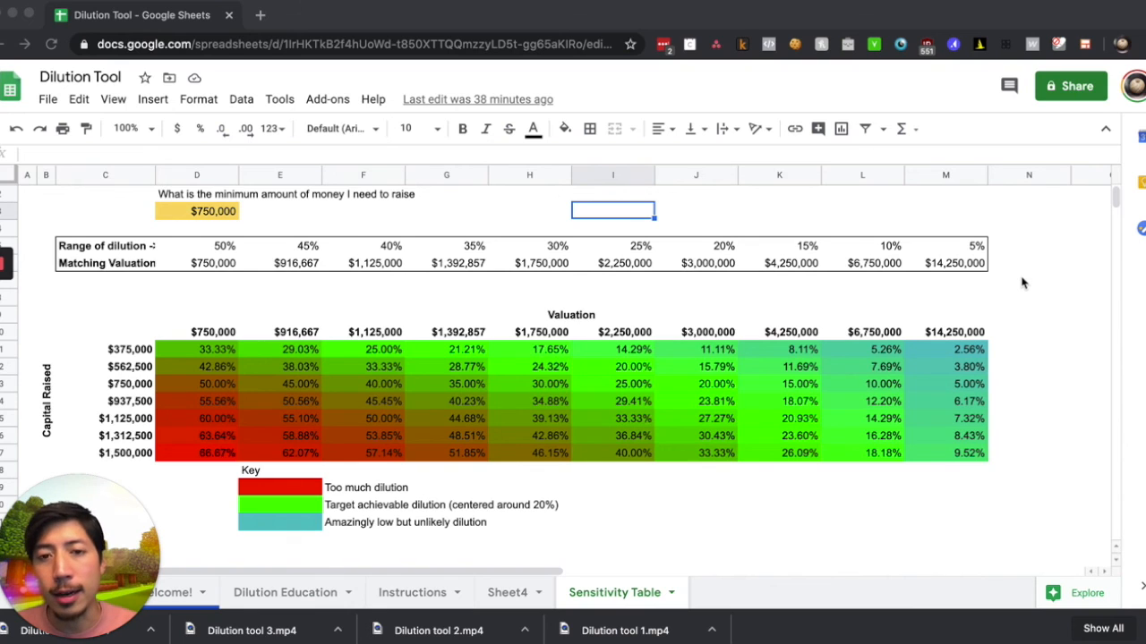